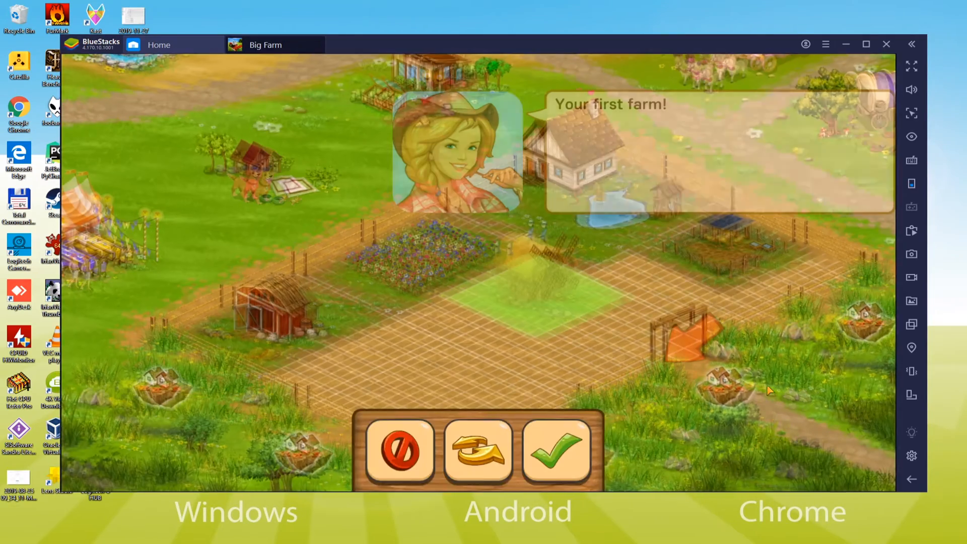
Confirm the building placement and get 'Show me!' guidance on the egg production quest
{"action": "left_click", "coordinate": [554, 452]}
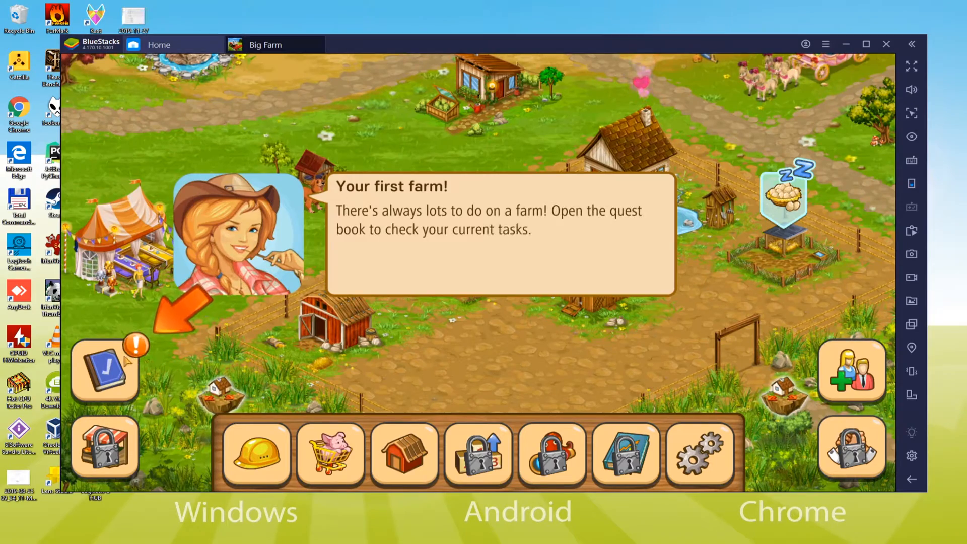
{"action": "left_click", "coordinate": [104, 368]}
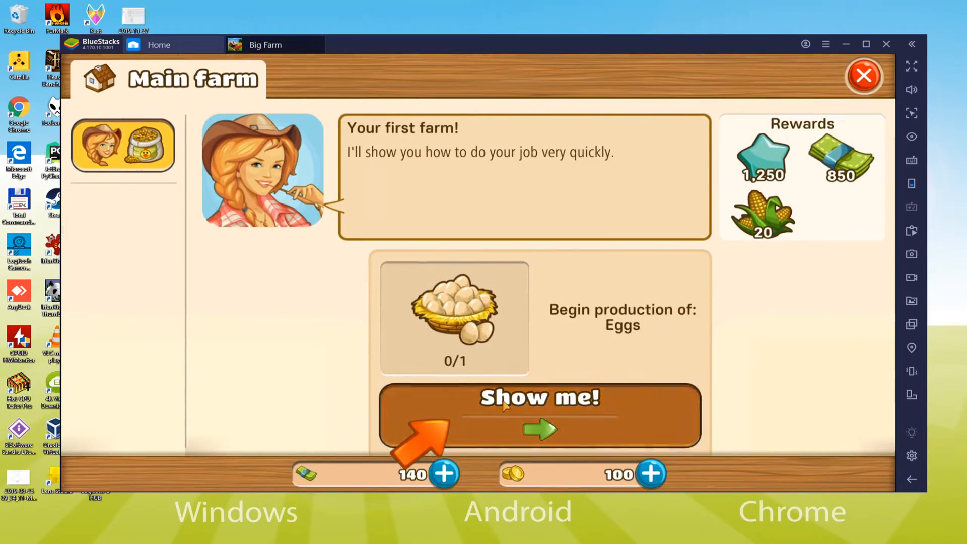
{"action": "left_click", "coordinate": [540, 414]}
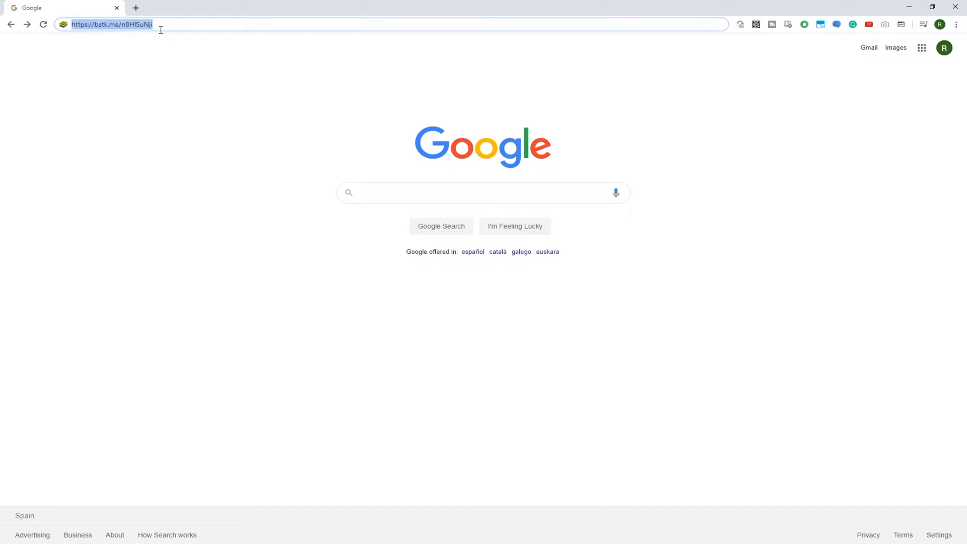
Load the bstk.me short link and download Big Farm: Mobile Harvest for PC
{"action": "key", "text": "Enter"}
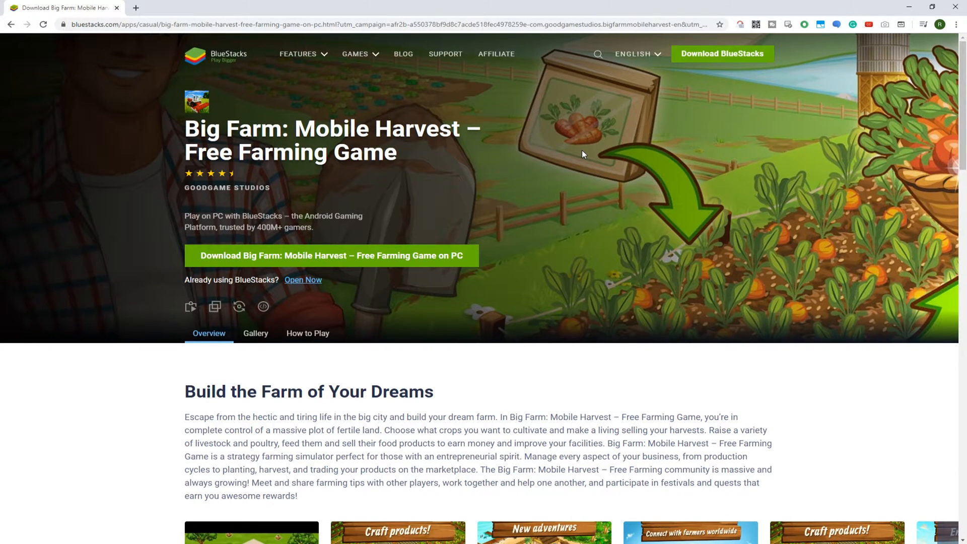
{"action": "scroll", "scroll_direction": "down", "scroll_amount": 3}
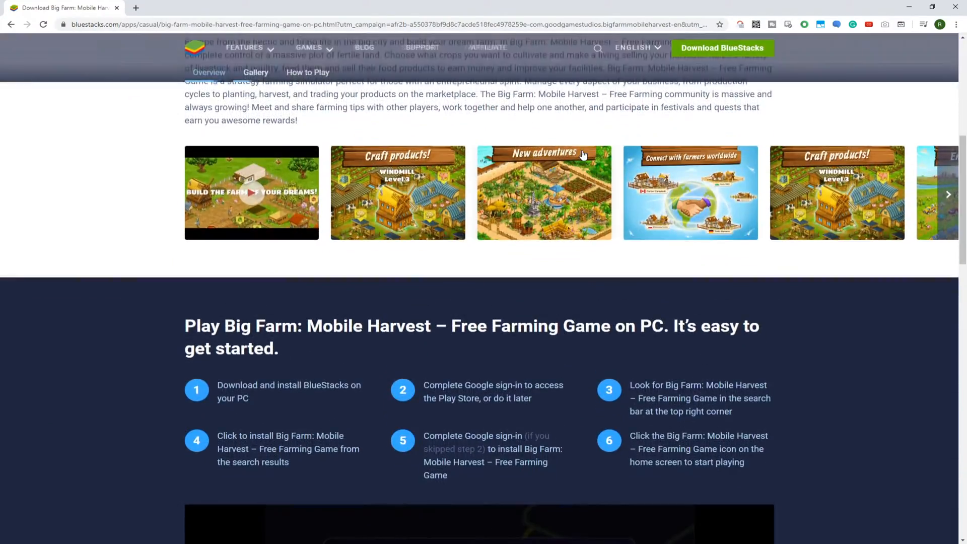
{"action": "scroll", "scroll_direction": "down", "scroll_amount": 3}
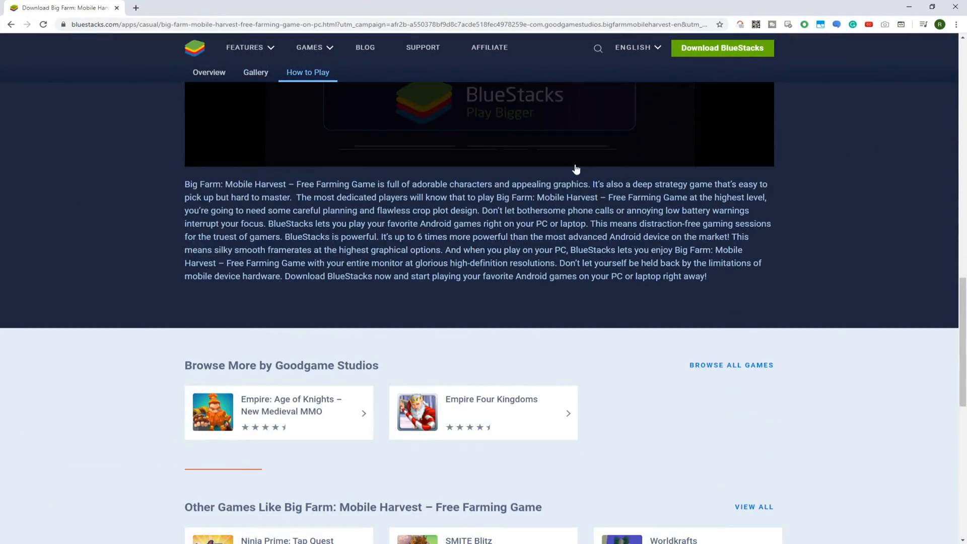
{"action": "scroll", "scroll_direction": "down", "scroll_amount": 3}
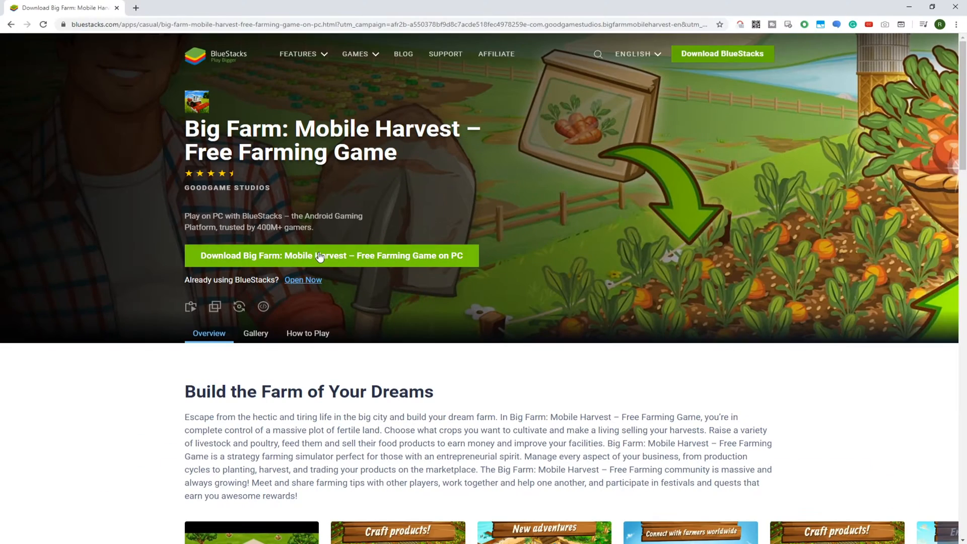
{"action": "left_click", "coordinate": [330, 255]}
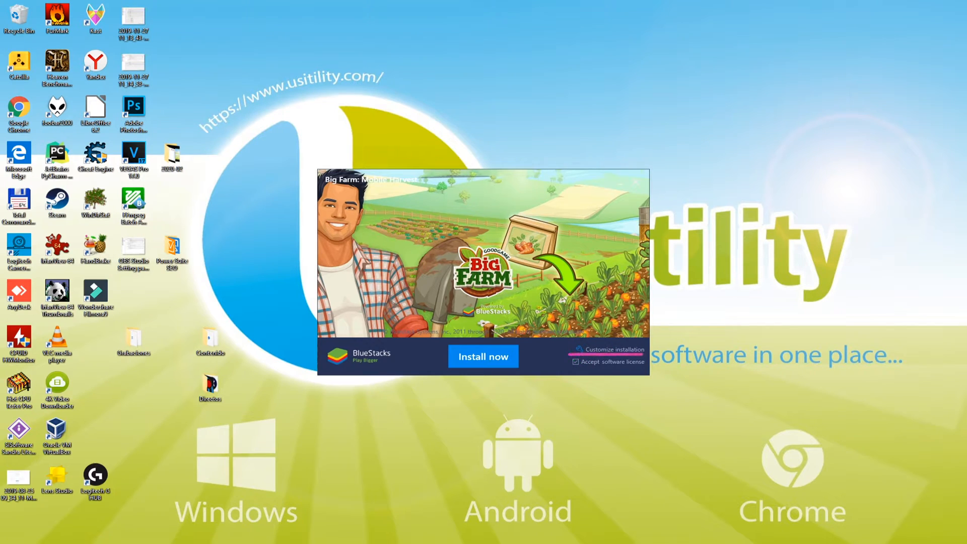
Review the install options and start 'Install now' for BlueStacks with Big Farm
{"action": "left_click", "coordinate": [613, 349]}
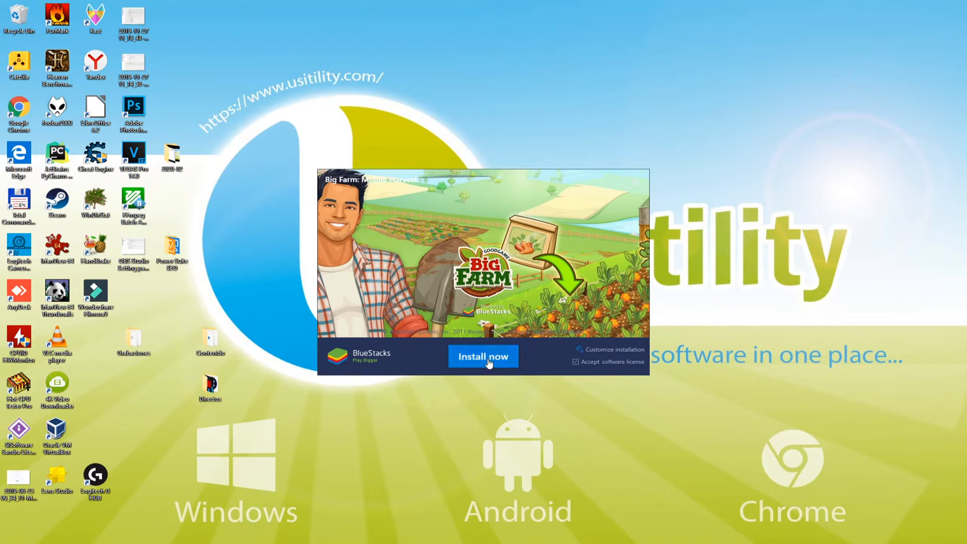
{"action": "left_click", "coordinate": [483, 356]}
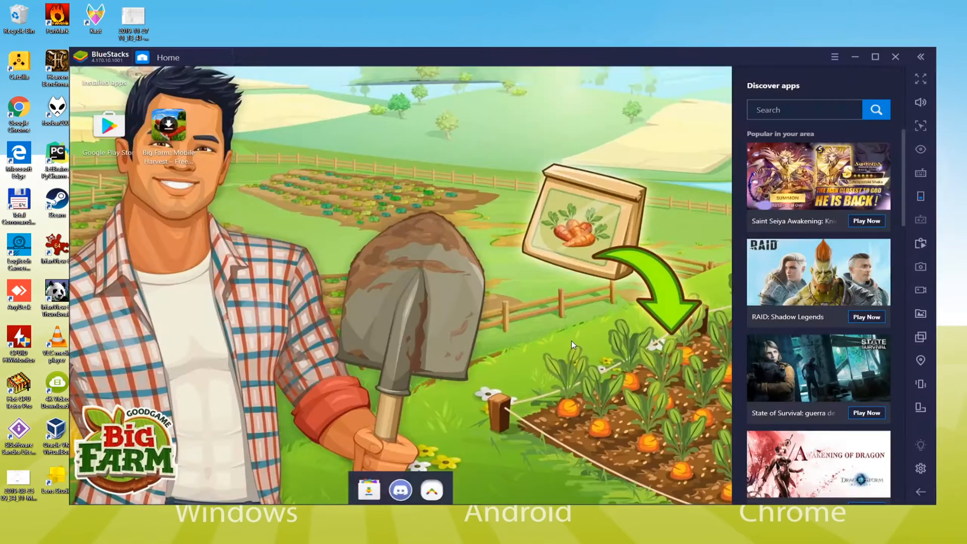
Sign in to Google Play with the account and agree to Google's terms of service
{"action": "left_click", "coordinate": [109, 125]}
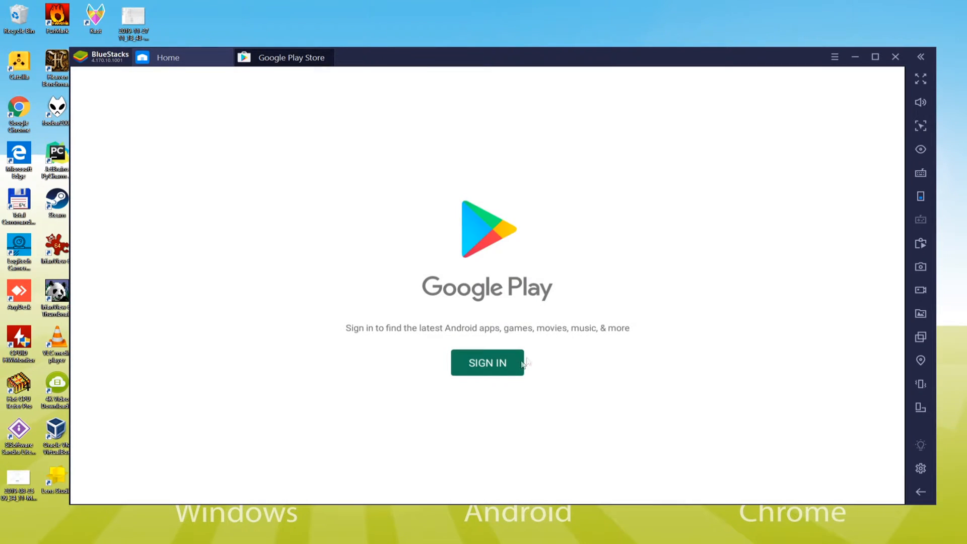
{"action": "left_click", "coordinate": [487, 362]}
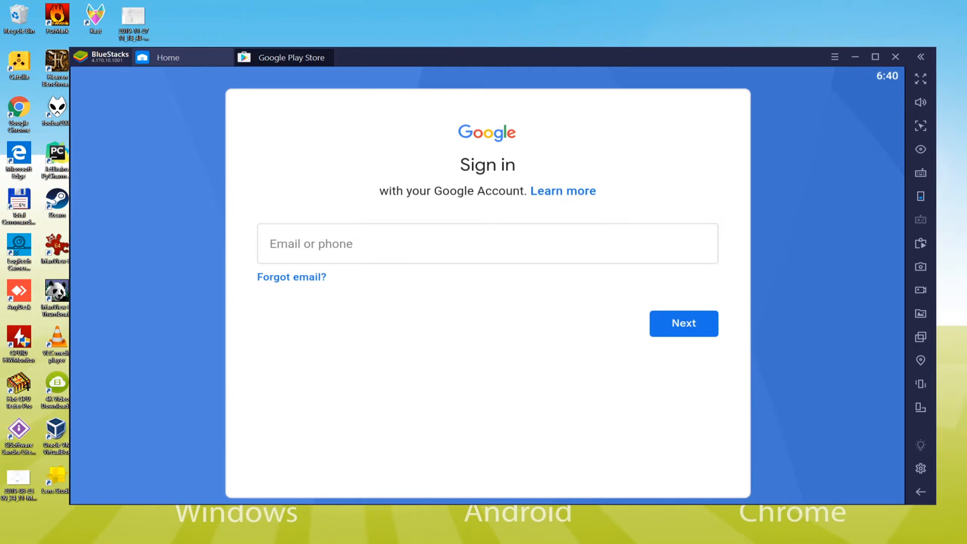
{"action": "left_click", "coordinate": [683, 323]}
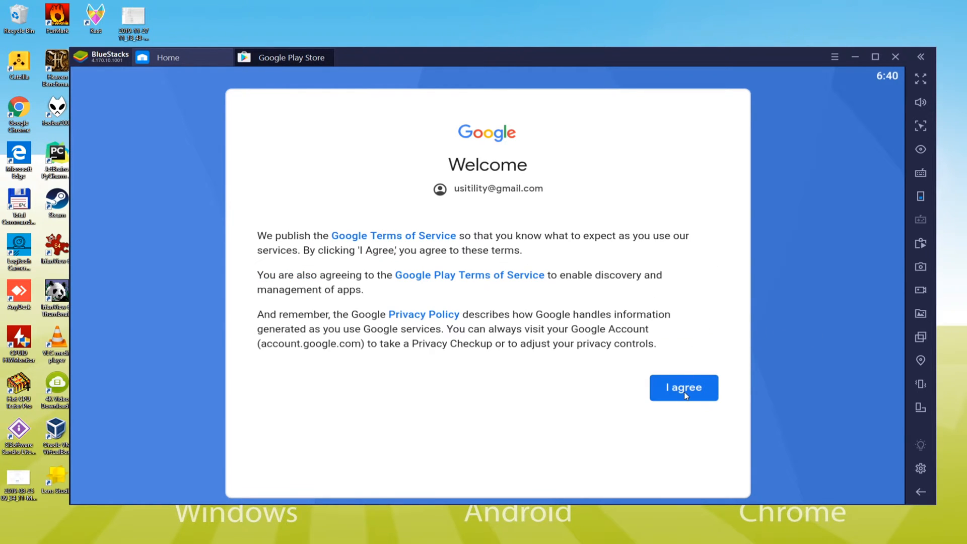
{"action": "left_click", "coordinate": [683, 387]}
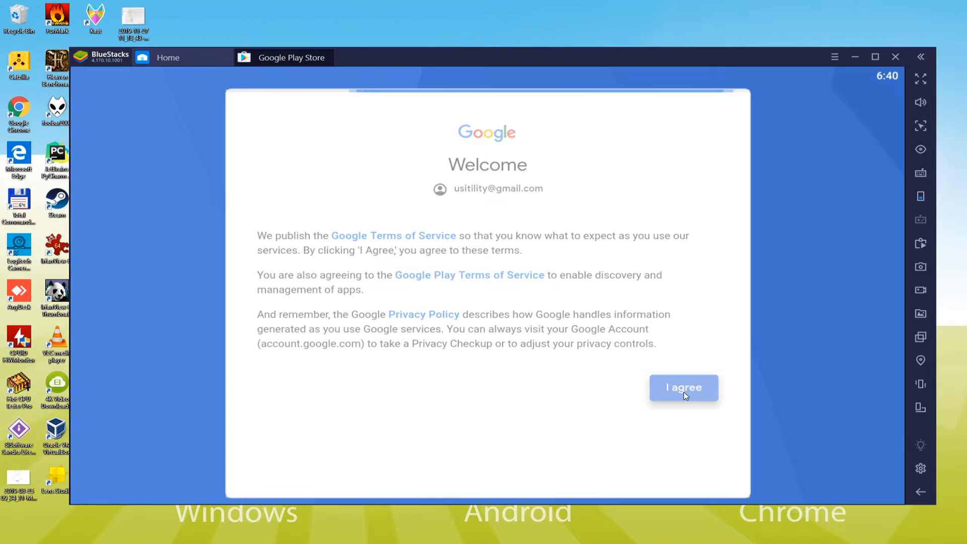
{"action": "left_click", "coordinate": [683, 387]}
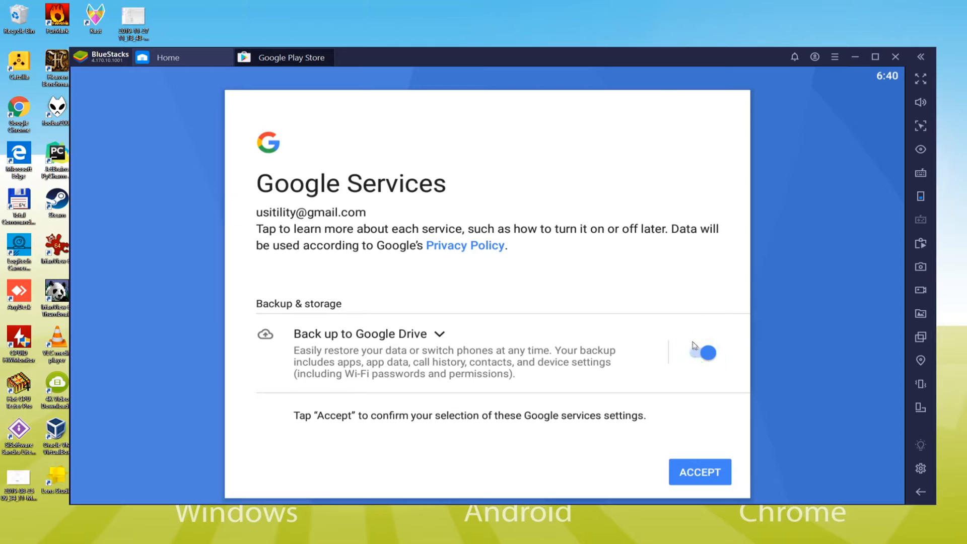
Switch off Back up to Google Drive and accept the Google services settings
{"action": "left_click", "coordinate": [702, 353]}
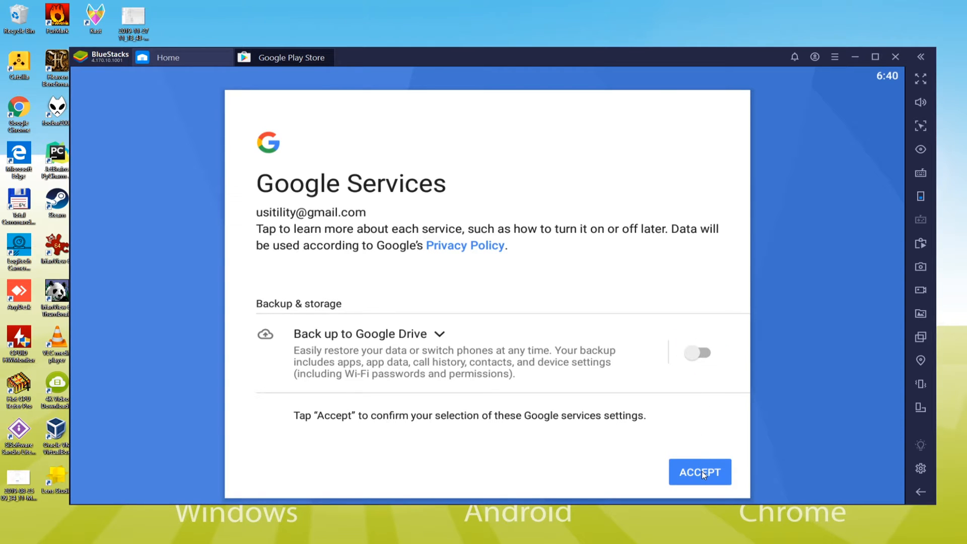
{"action": "left_click", "coordinate": [698, 472]}
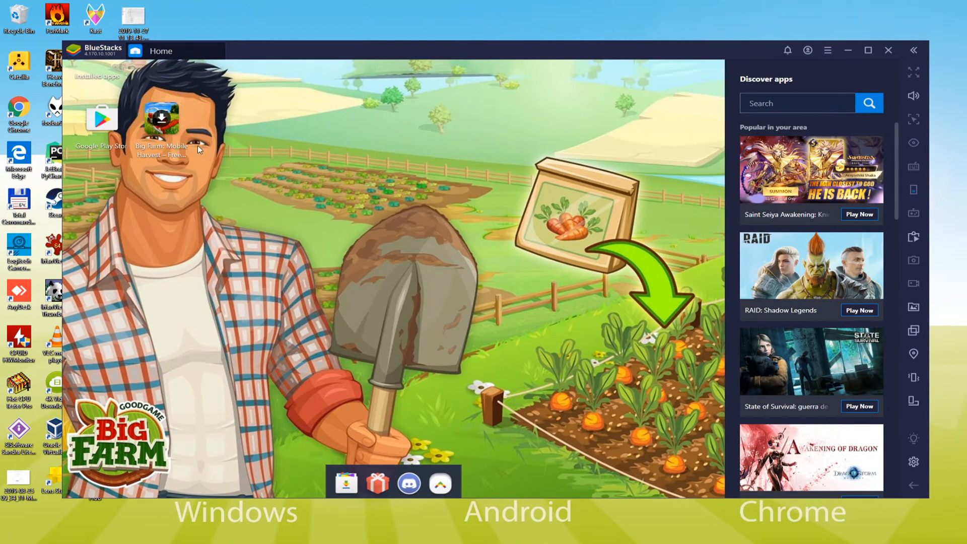
Install Big Farm: Mobile Harvest from its Google Play page via the home-screen icon
{"action": "double_click", "coordinate": [161, 123]}
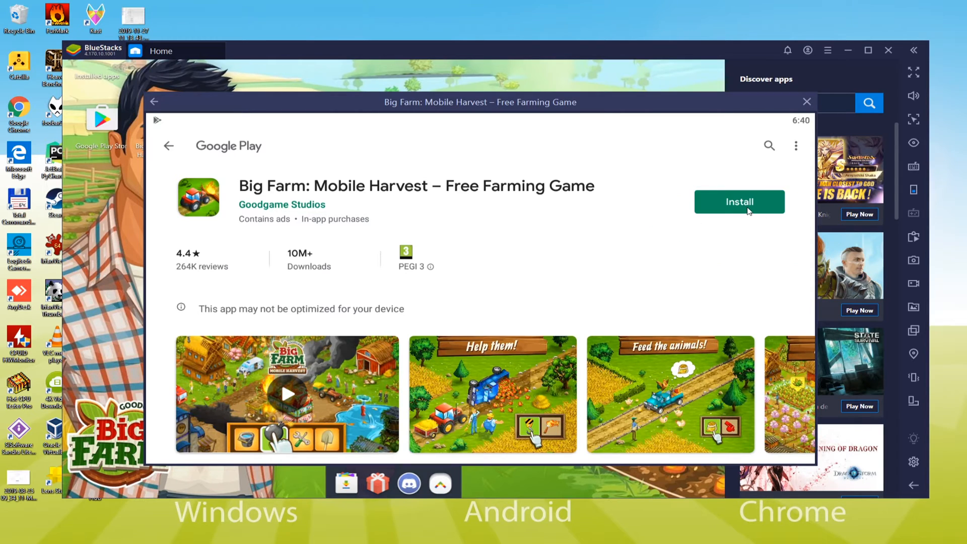
{"action": "left_click", "coordinate": [738, 202]}
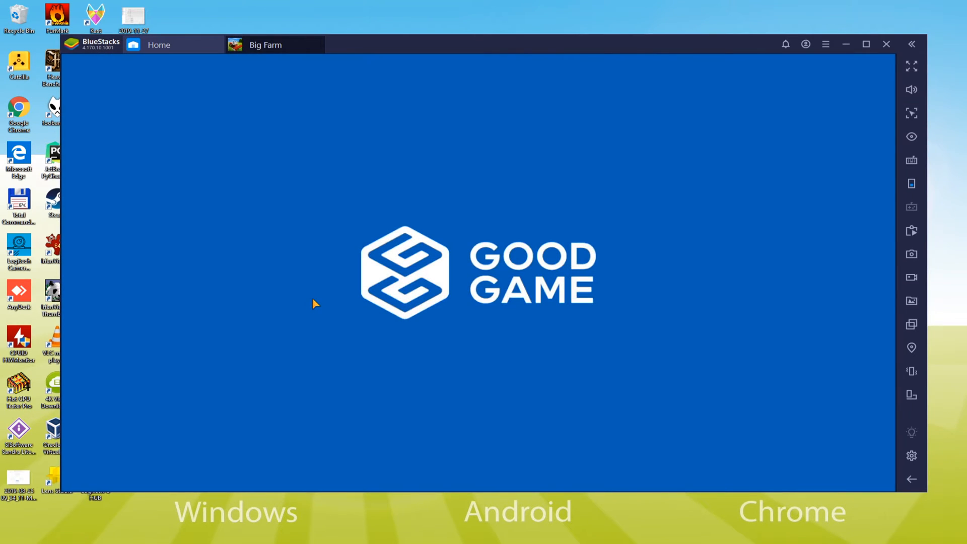
{"action": "mouse_move", "coordinate": [828, 197]}
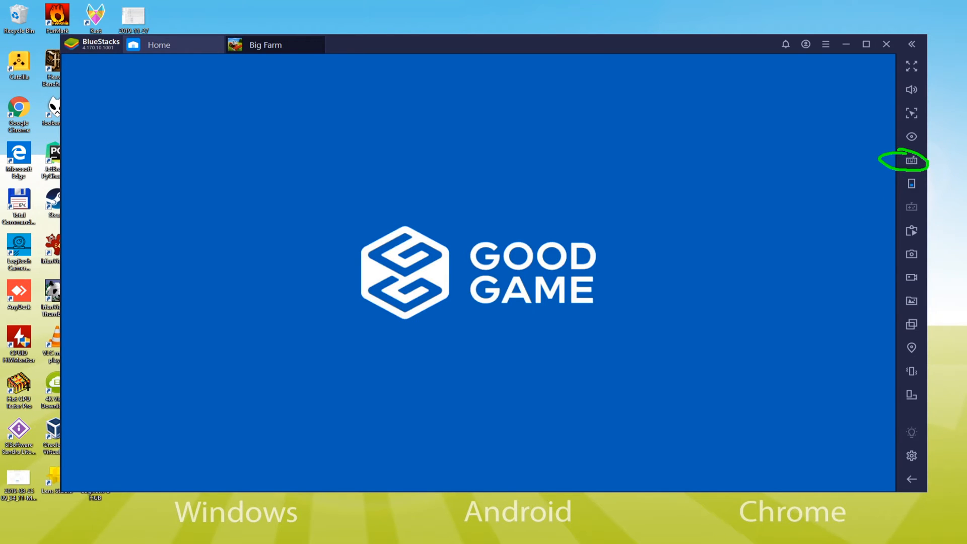
Advance past the Goodgame splash into Big Farm's Main farm tutorial
{"action": "left_click", "coordinate": [910, 161]}
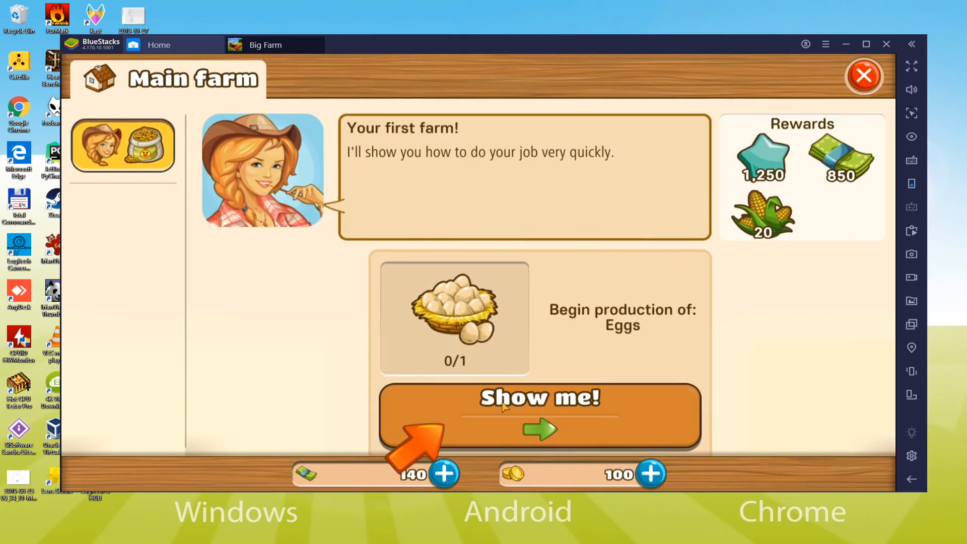
Check the Preferences language is English (United States) and return to the game
{"action": "left_click", "coordinate": [539, 416]}
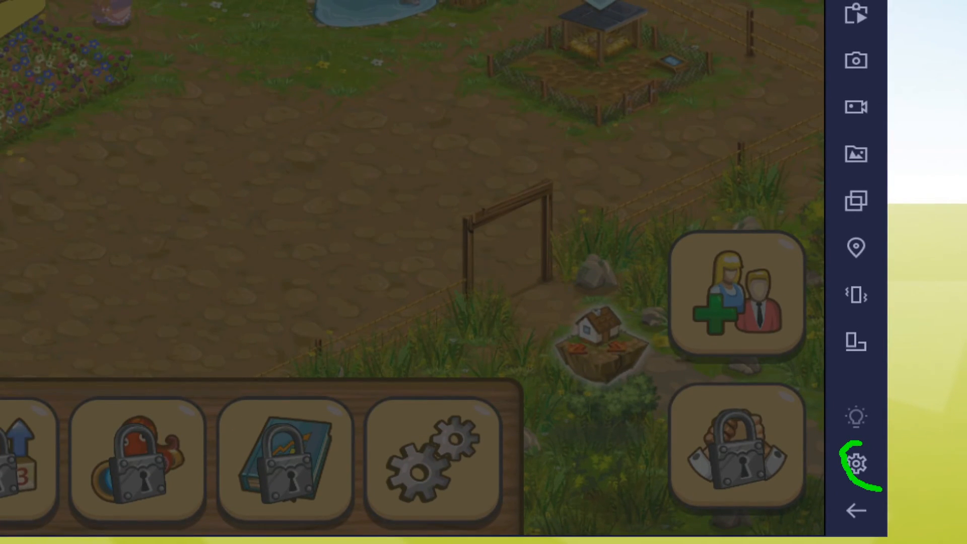
{"action": "left_click", "coordinate": [856, 462]}
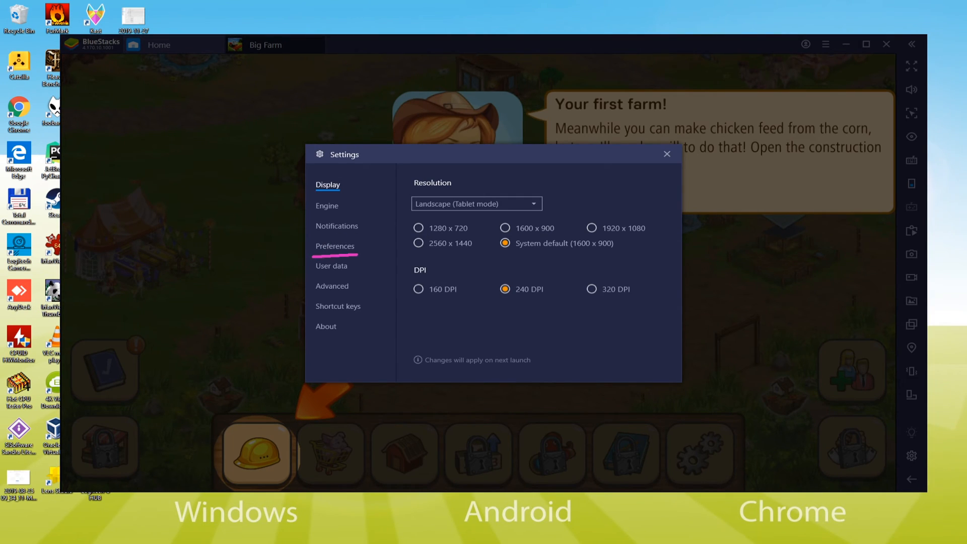
{"action": "left_click", "coordinate": [334, 245]}
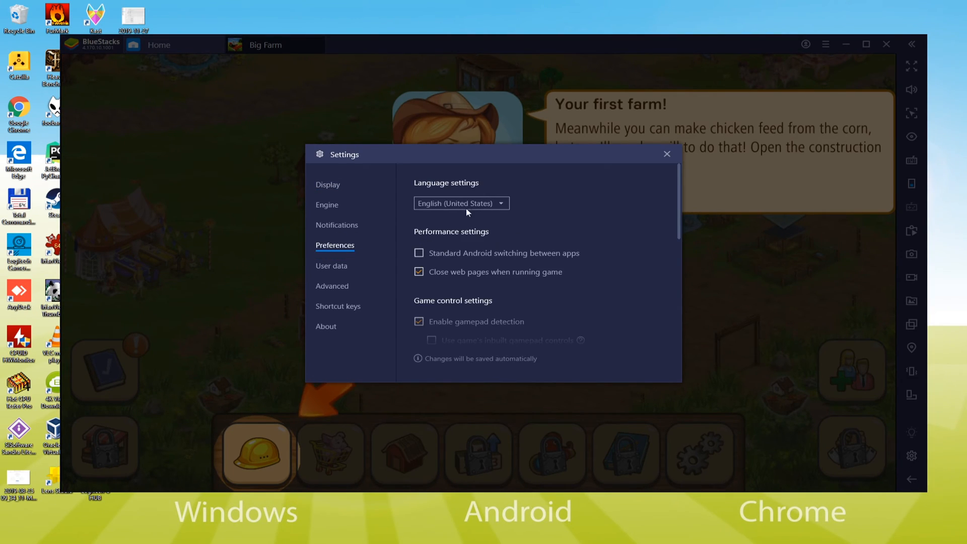
{"action": "mouse_move", "coordinate": [639, 180]}
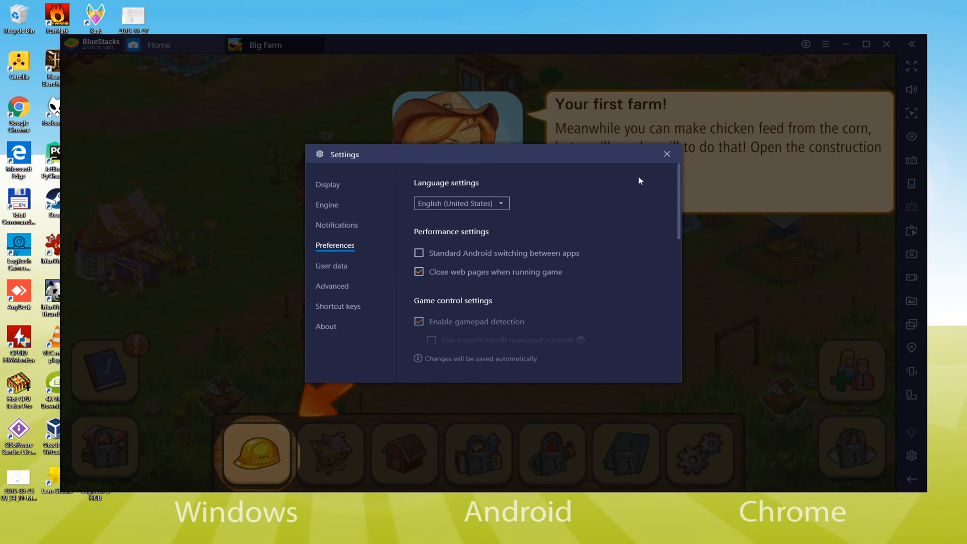
{"action": "left_click", "coordinate": [667, 154]}
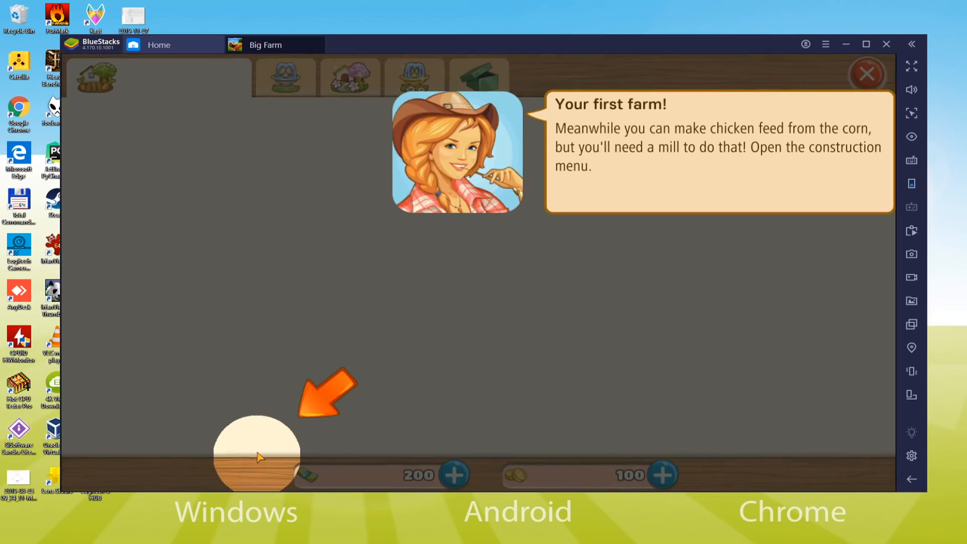
Build the mill the tutorial asks for
{"action": "left_click", "coordinate": [256, 455]}
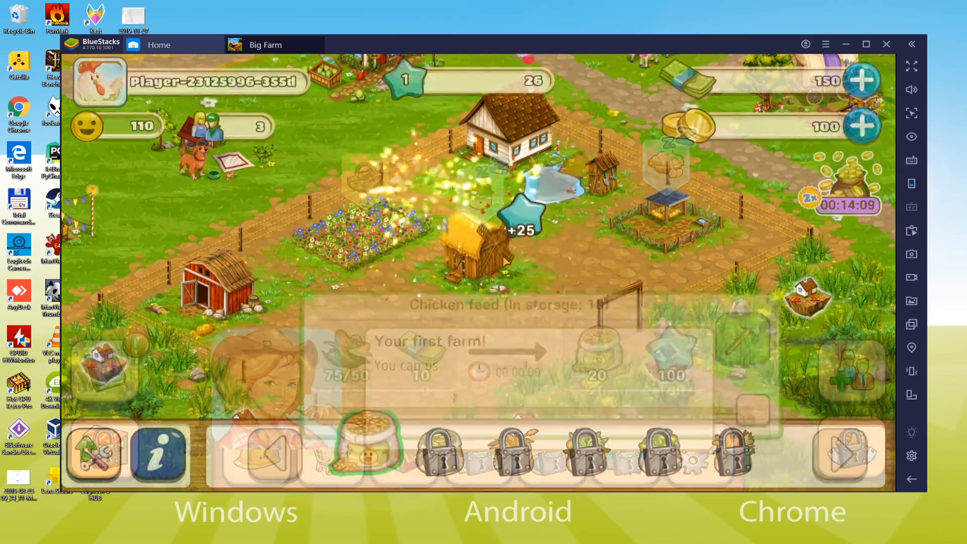